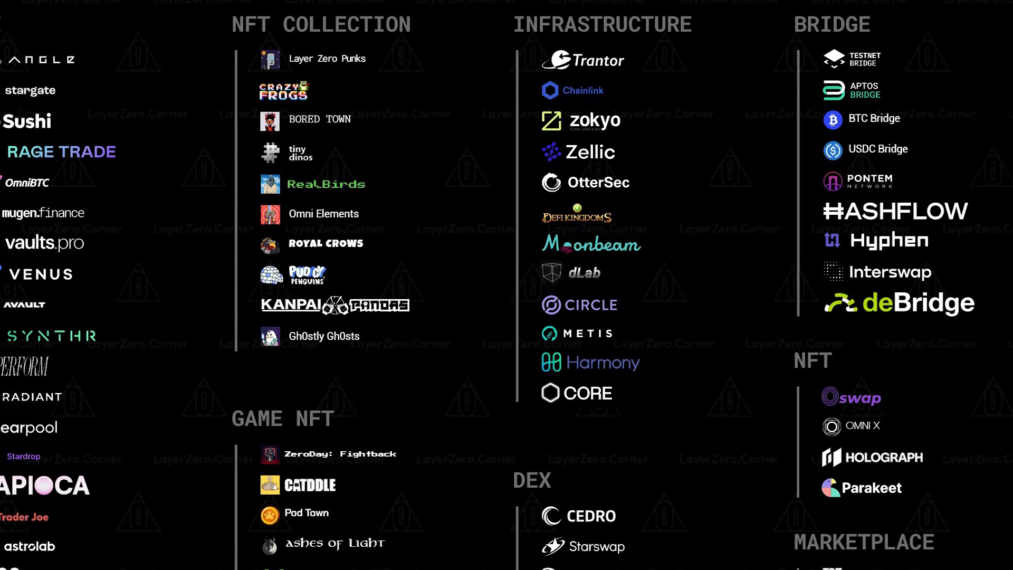
# - In Stargate, pick the source token and set USDT on BNB Chain as destination
pyautogui.hscroll(3)
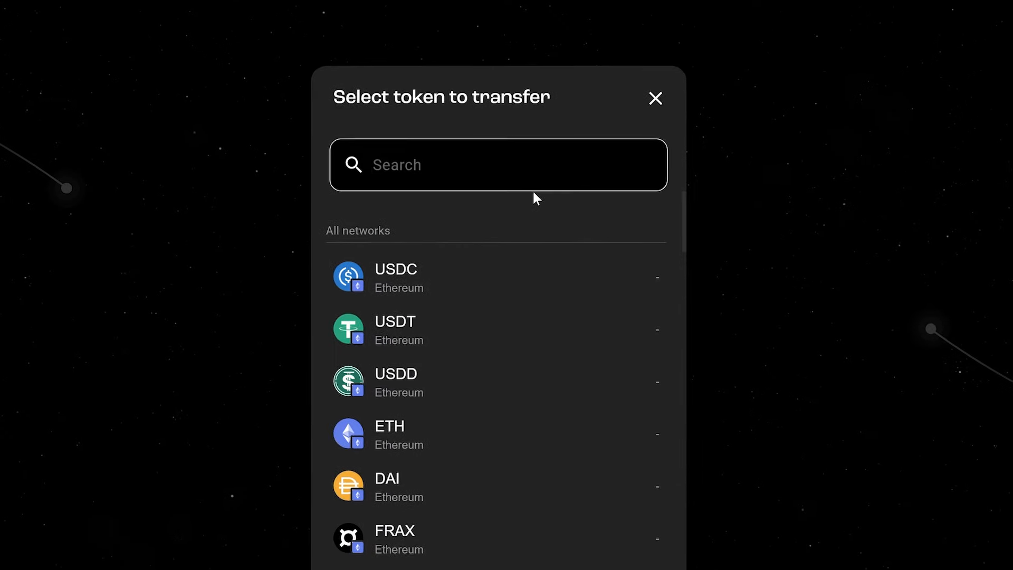
pyautogui.click(395, 277)
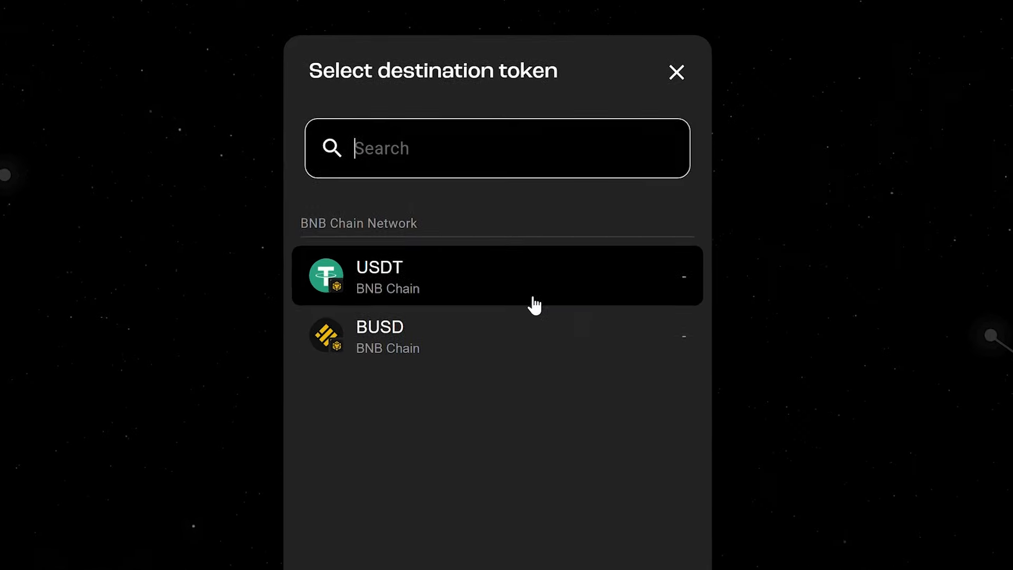
pyautogui.click(675, 72)
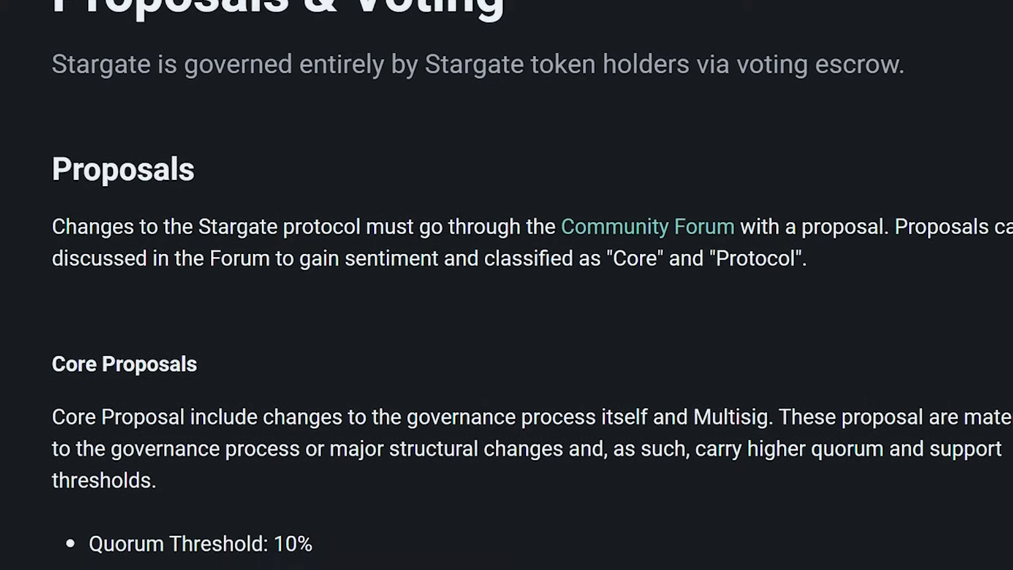
pyautogui.scroll(-3)
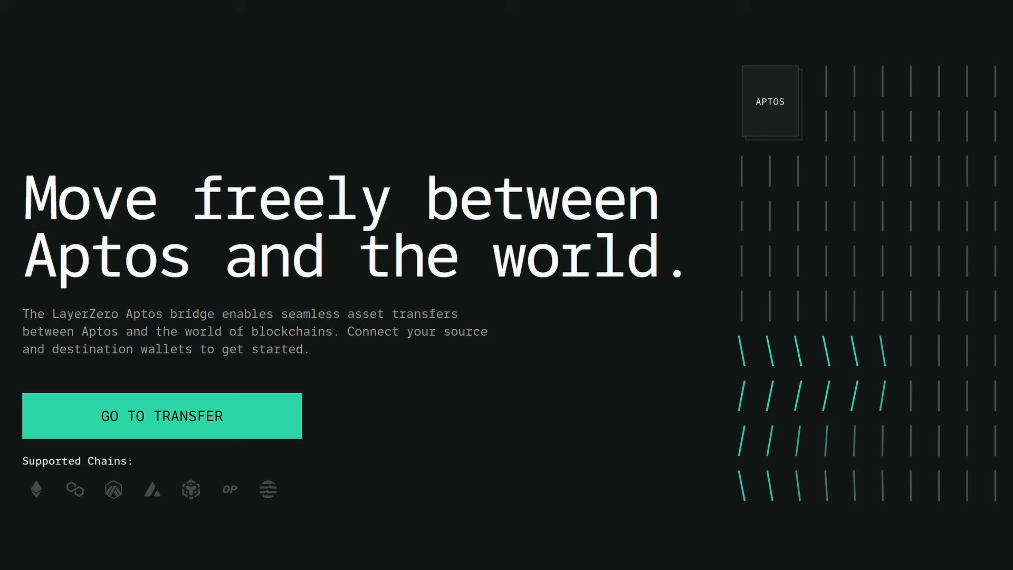
# - Go from the Aptos Bridge landing page to the transfer screen
pyautogui.click(162, 416)
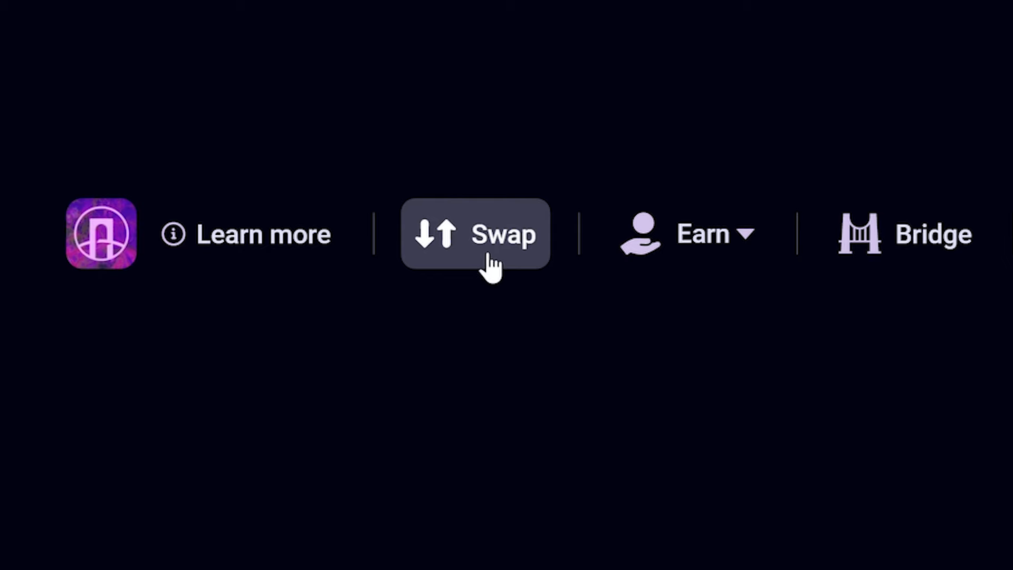
# - Expand LiquidSwap's Earn menu showing Pools, Farms and Staking
pyautogui.click(702, 233)
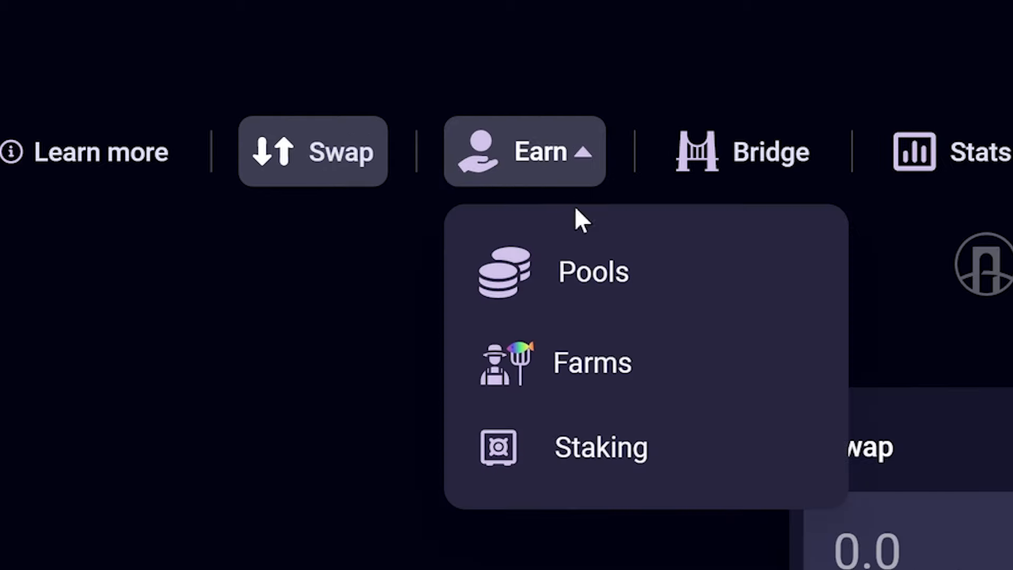
pyautogui.moveTo(591, 362)
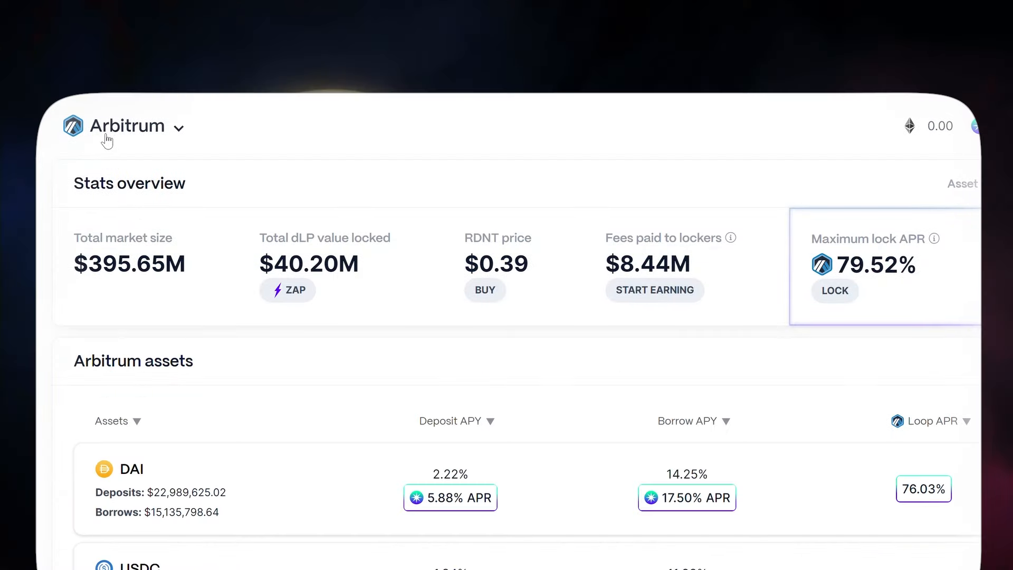
# - Open Radiant Capital's Arbitrum network selector to view available chains
pyautogui.click(129, 126)
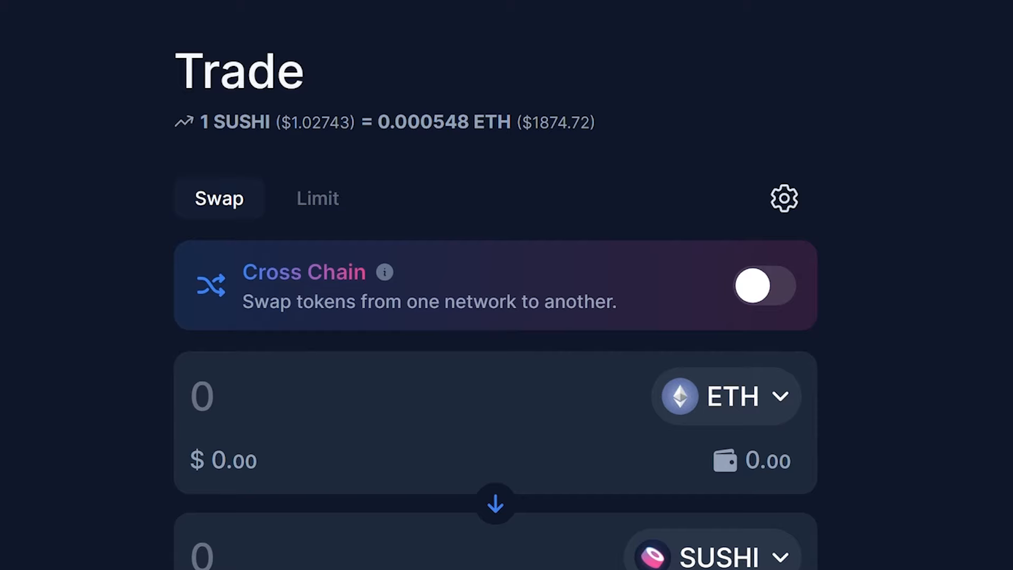
pyautogui.moveTo(754, 301)
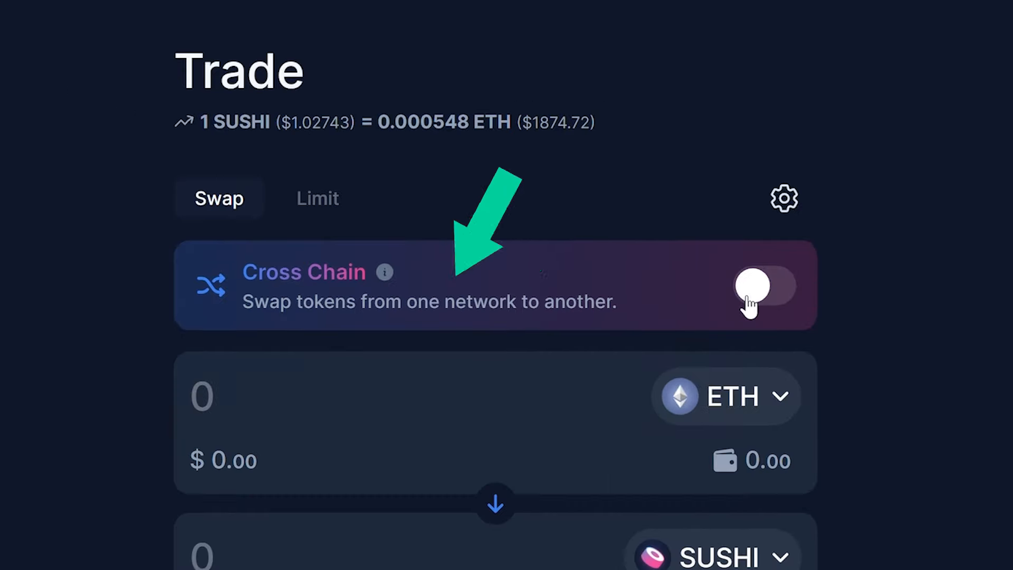
# - Enable the Cross Chain toggle on SushiSwap's Trade panel
pyautogui.click(765, 286)
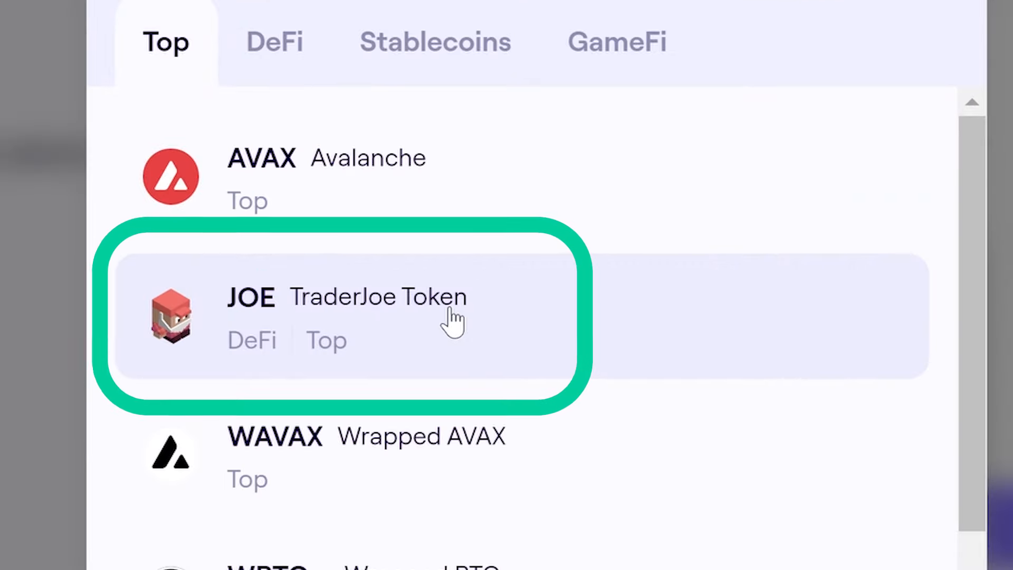
# - Select JOE TraderJoe Token from the Top list in Trader Joe's token picker
pyautogui.click(343, 316)
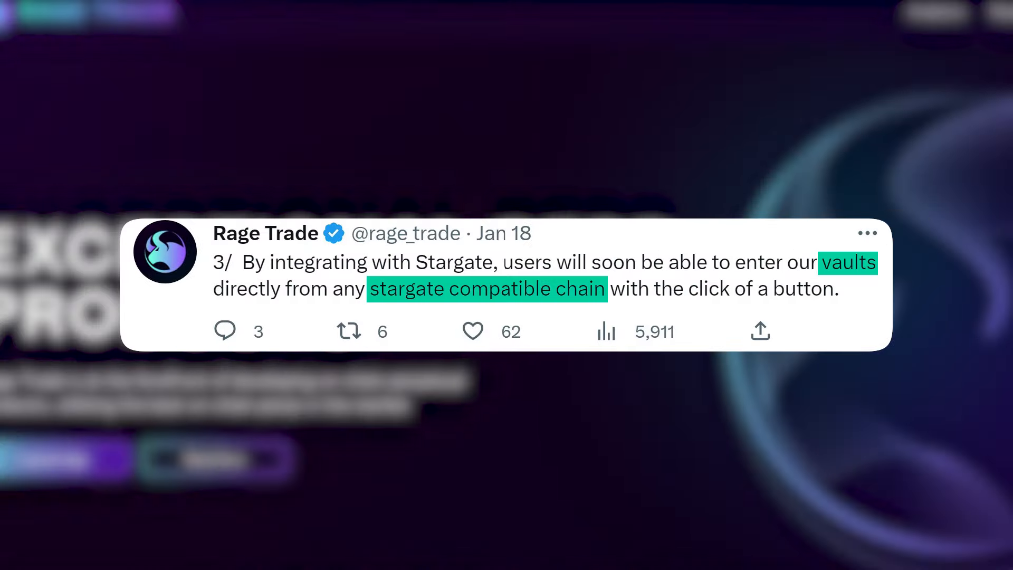
pyautogui.scroll(-3)
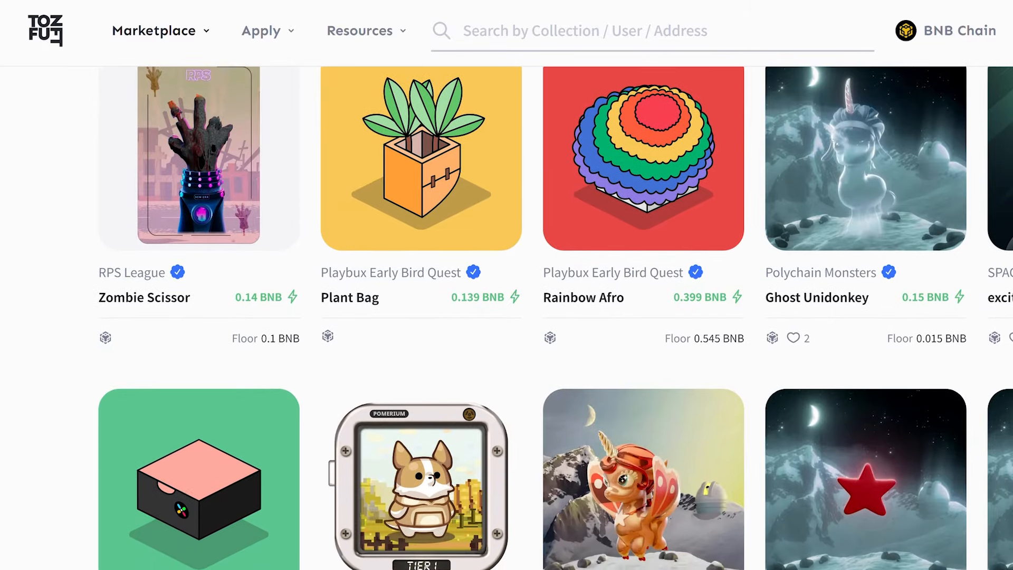
# - Browse the tofuNFT marketplace grid and click JOIN DISCORD
pyautogui.click(643, 478)
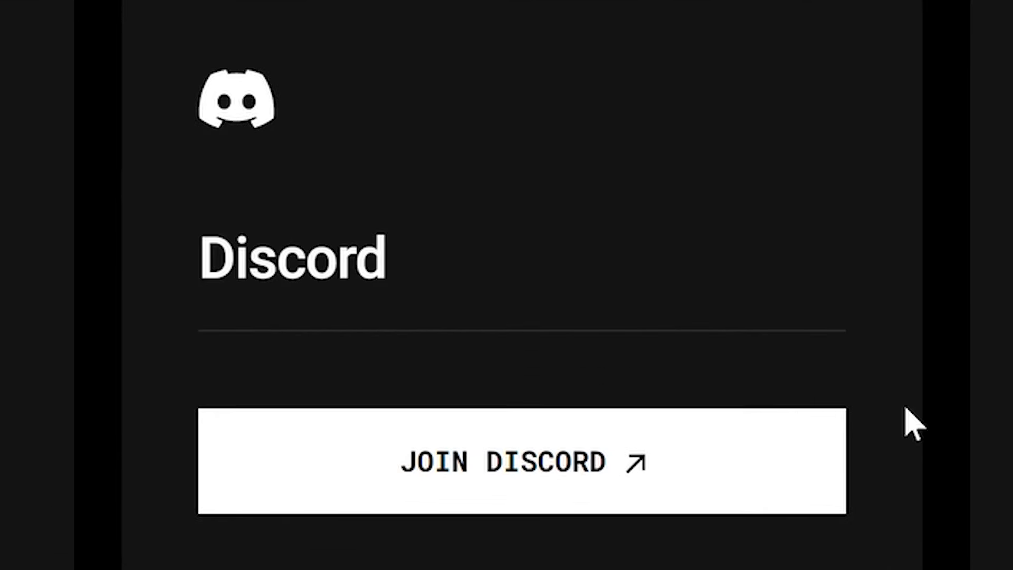
pyautogui.click(521, 460)
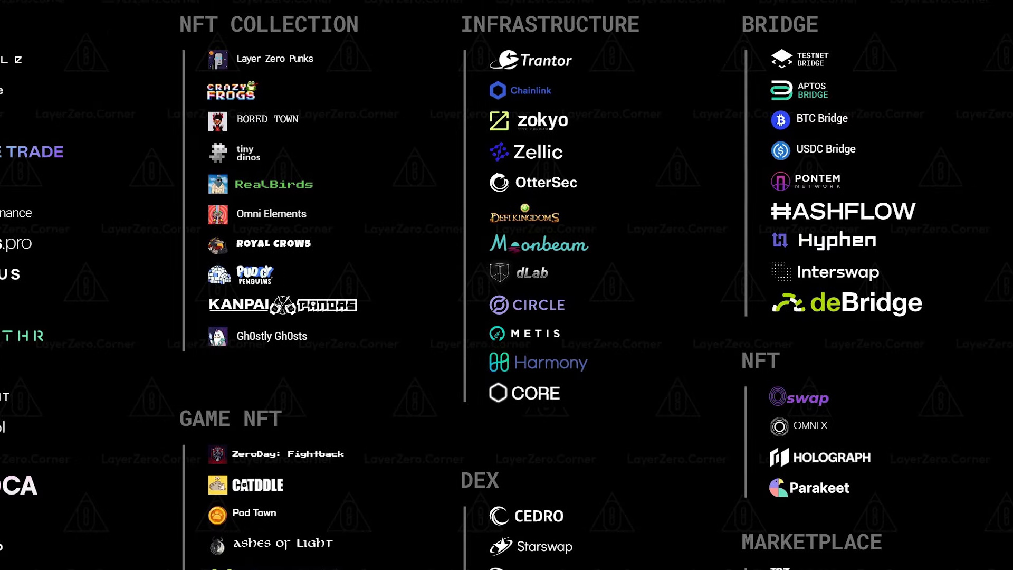
pyautogui.hscroll(3)
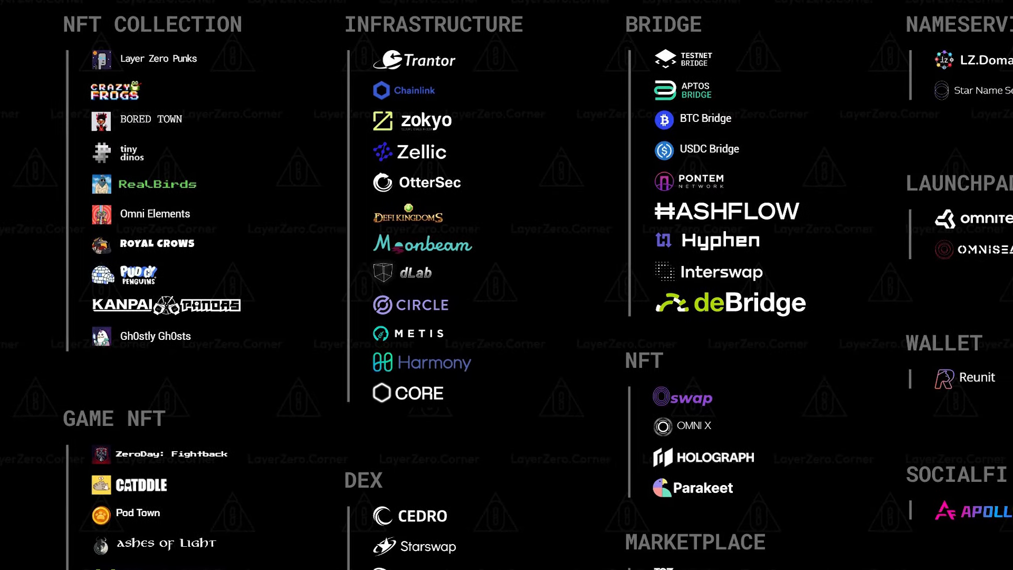